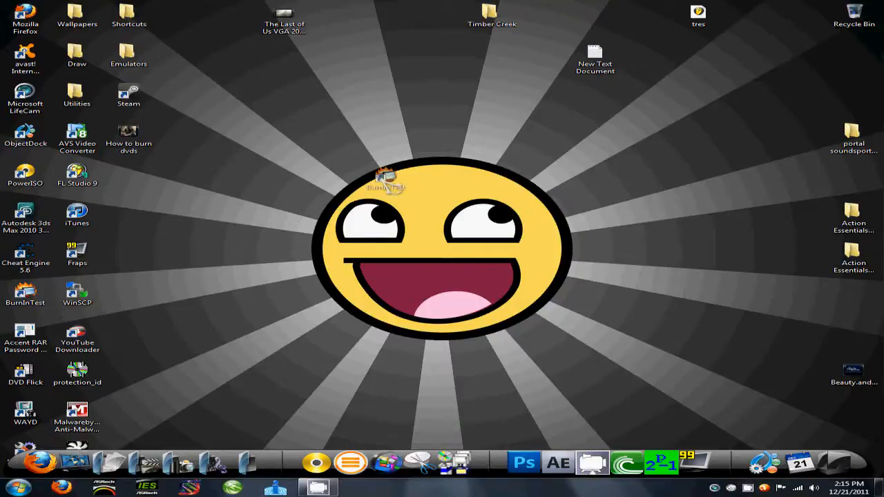
# Move the BurnInTest shortcut aside, enter the Utilities folder and select prime95.
pyautogui.moveTo(25, 290); pyautogui.dragTo(337, 131)
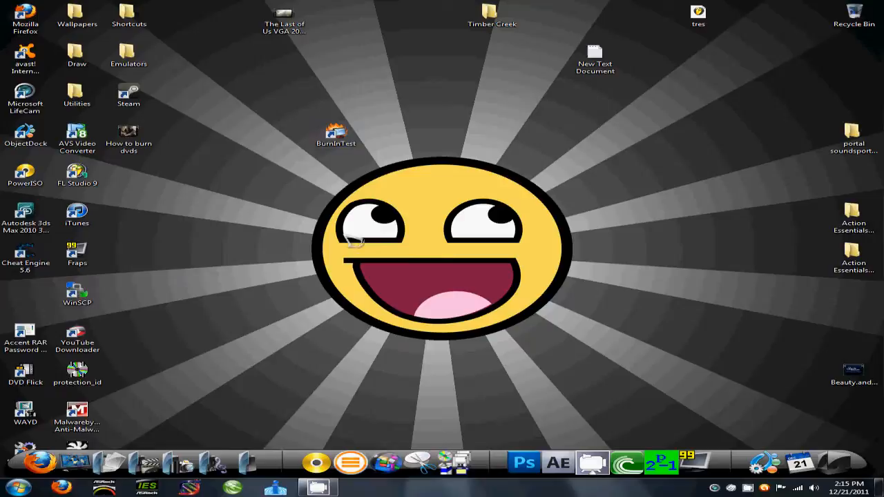
pyautogui.doubleClick(77, 94)
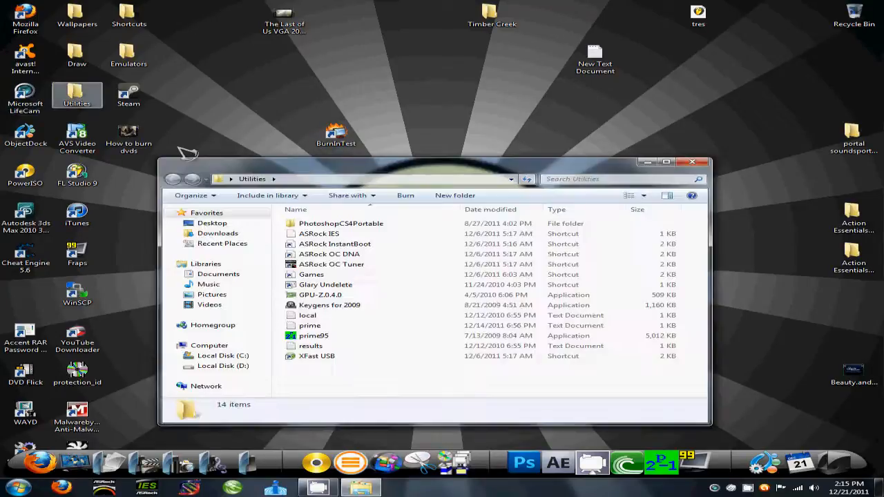
pyautogui.click(315, 335)
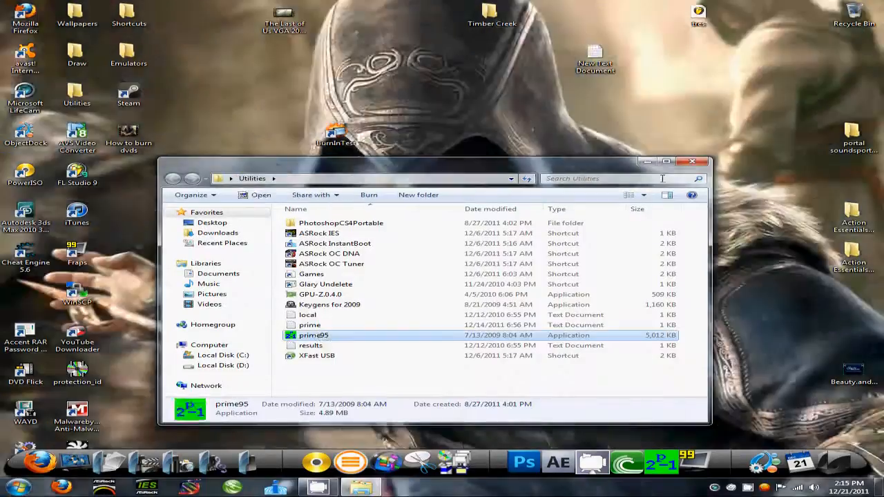
# Launch Prime95 with a Blend torture test and check full CPU load in Task Manager.
pyautogui.doubleClick(314, 335)
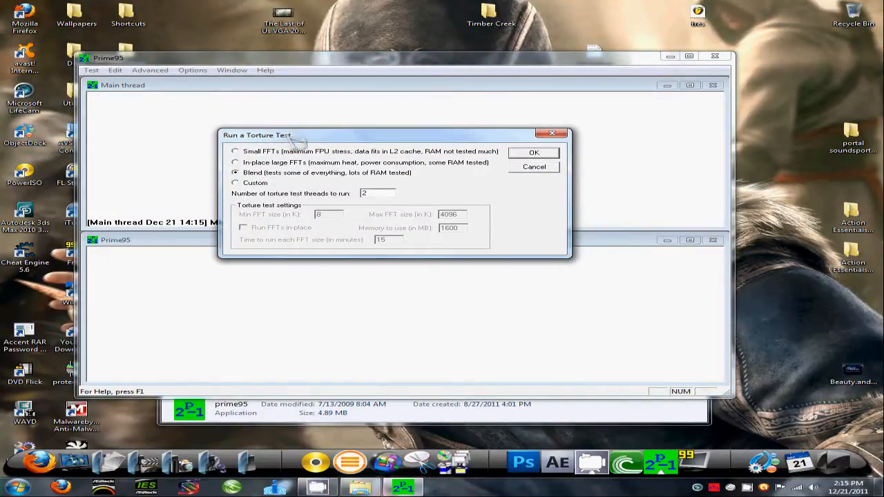
pyautogui.moveTo(528, 171)
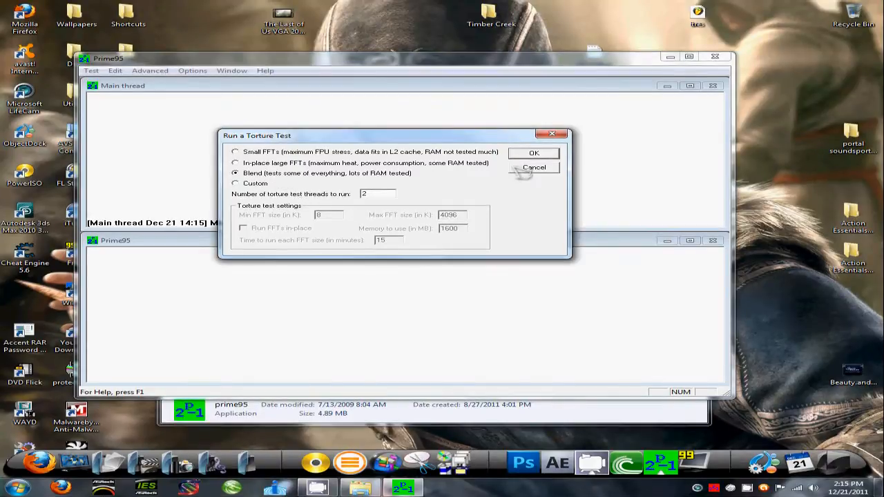
pyautogui.click(534, 152)
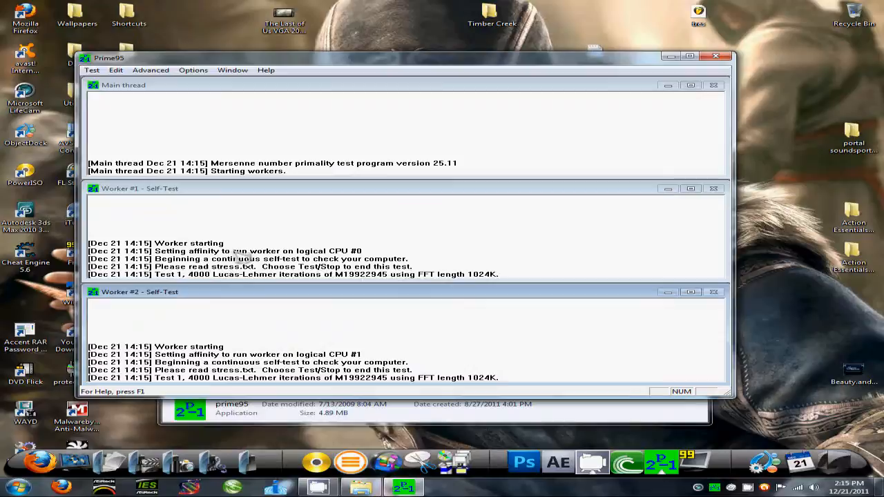
pyautogui.moveTo(422, 312)
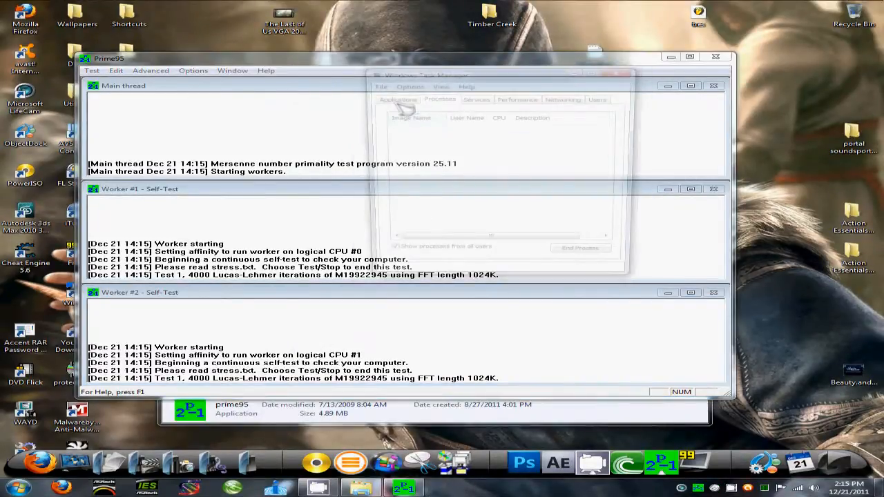
pyautogui.click(553, 94)
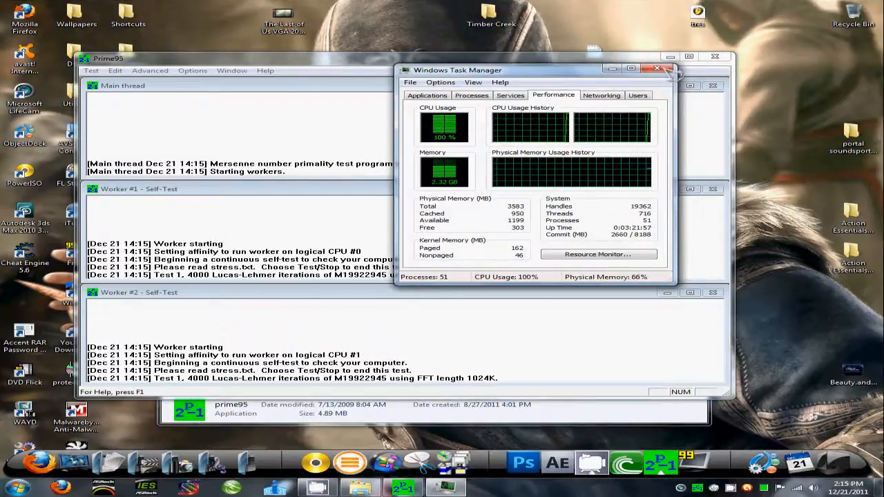
pyautogui.click(655, 69)
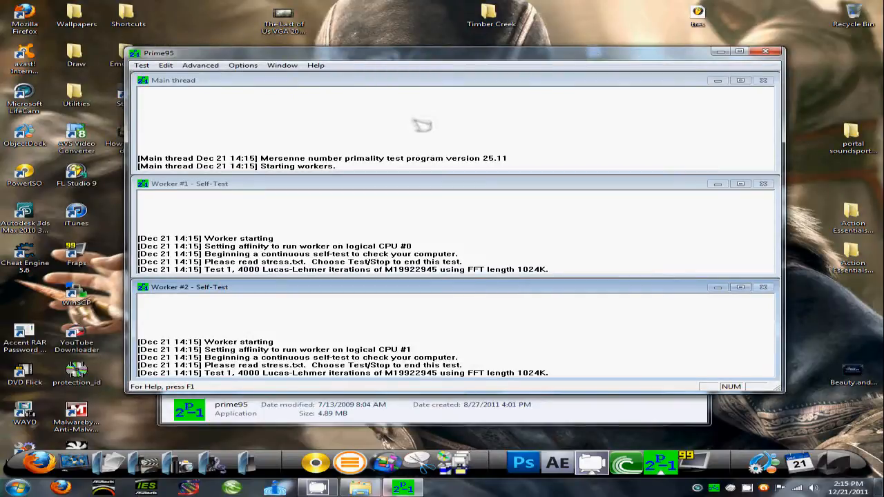
pyautogui.moveTo(360, 113)
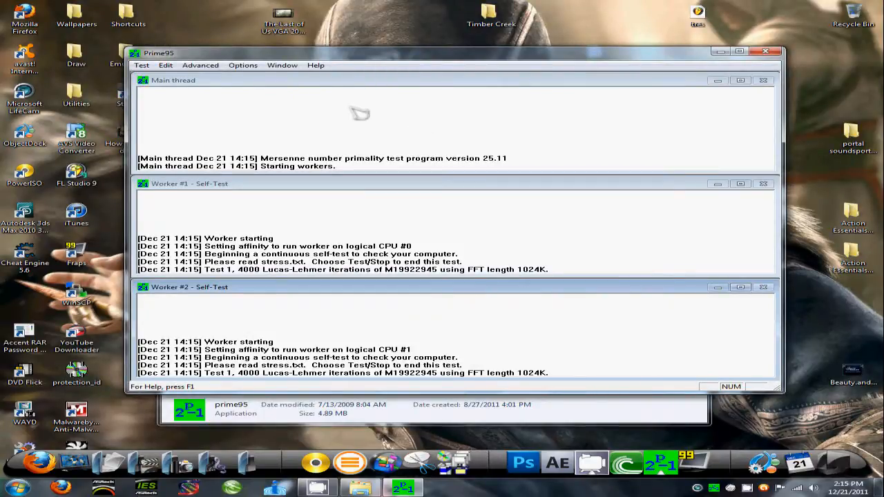
pyautogui.moveTo(774, 71)
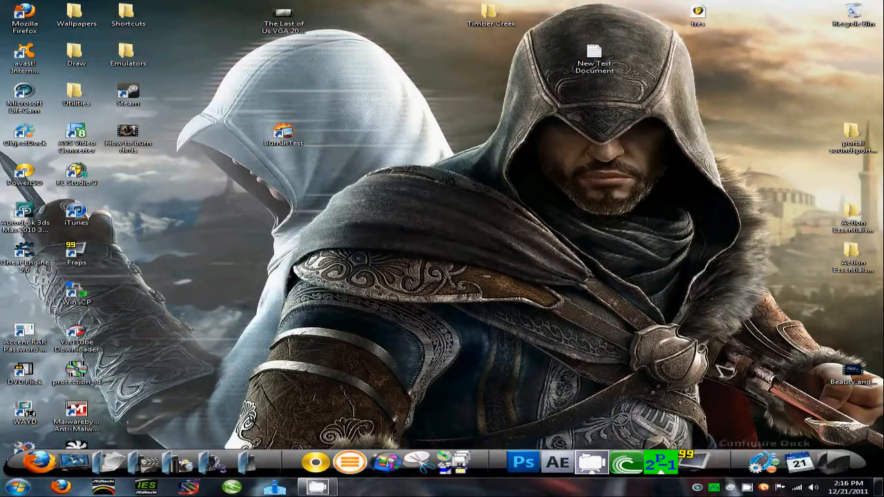
# Launch BurnInTest and continue past the registration notice into the trial evaluation.
pyautogui.doubleClick(283, 135)
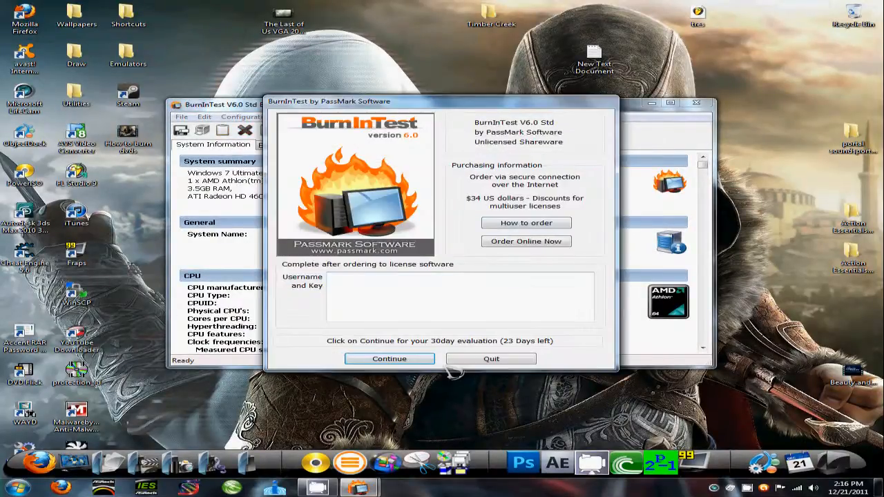
pyautogui.click(389, 360)
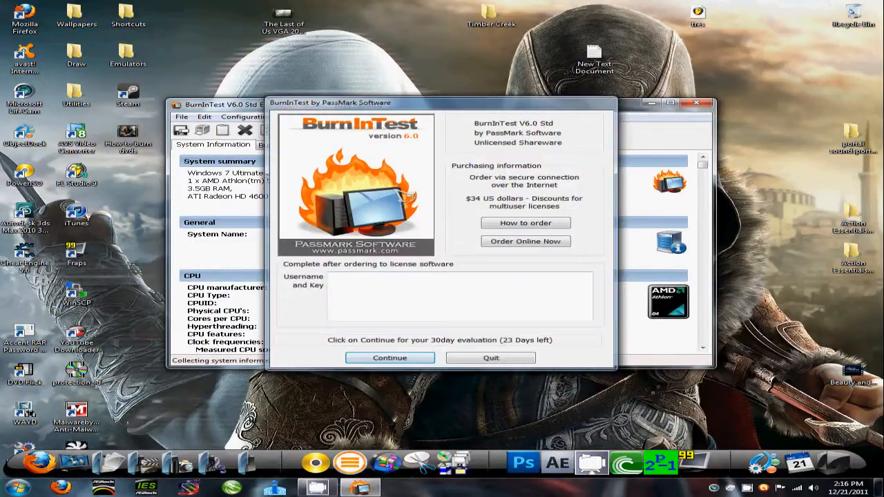
pyautogui.click(390, 358)
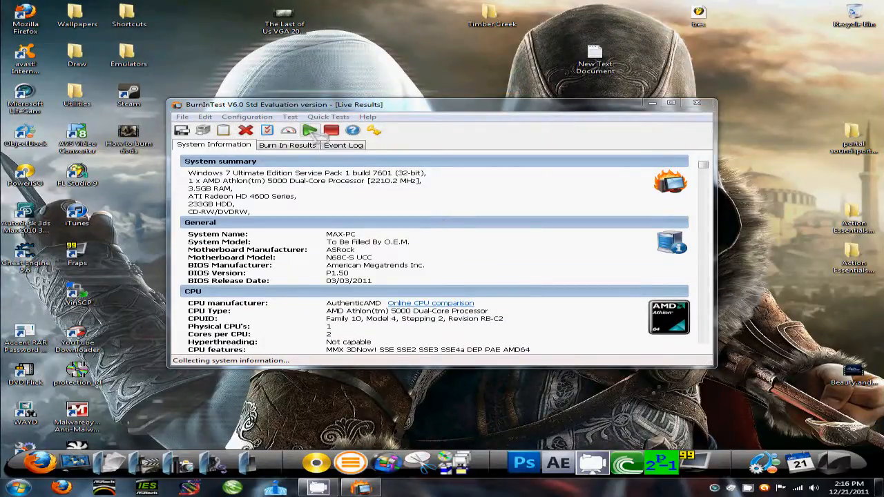
# Start the burn-in run and accept the warning so graphics, disk, memory, network and optical tests begin.
pyautogui.click(309, 129)
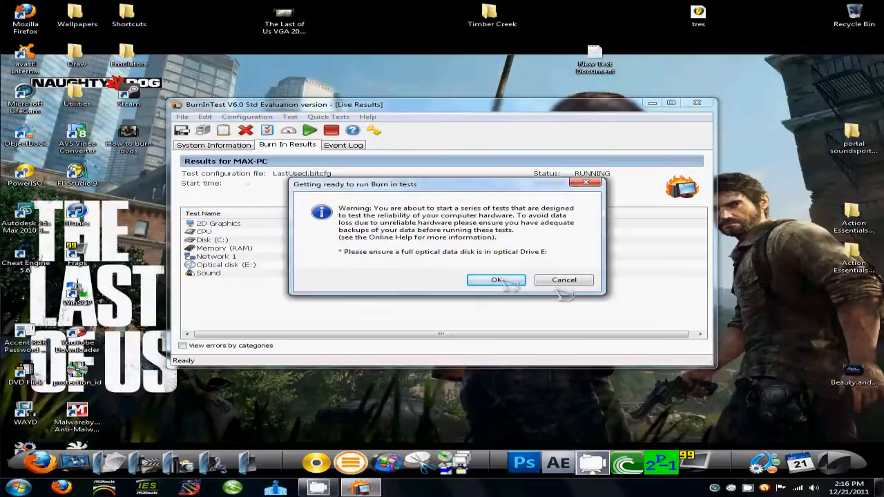
pyautogui.click(496, 279)
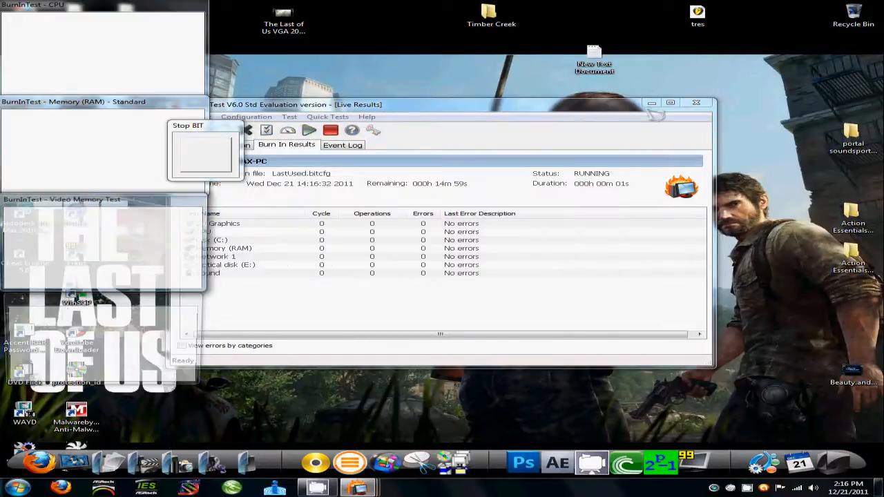
pyautogui.click(308, 130)
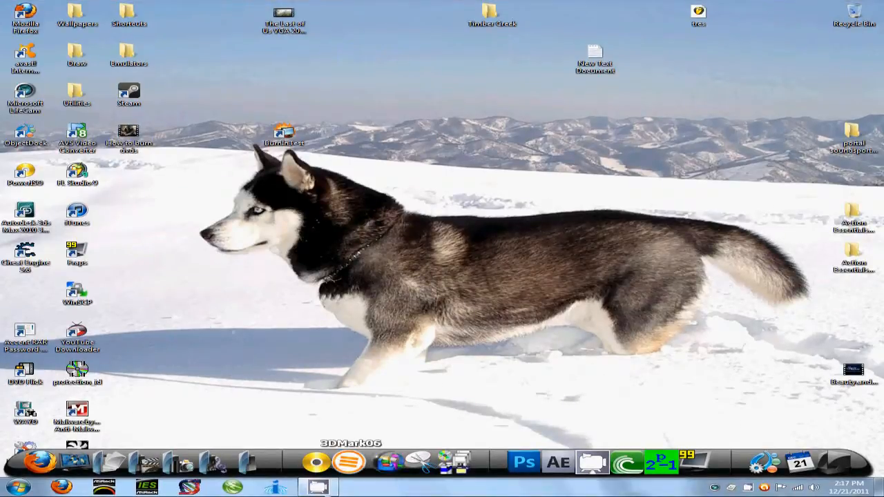
pyautogui.moveTo(370, 168)
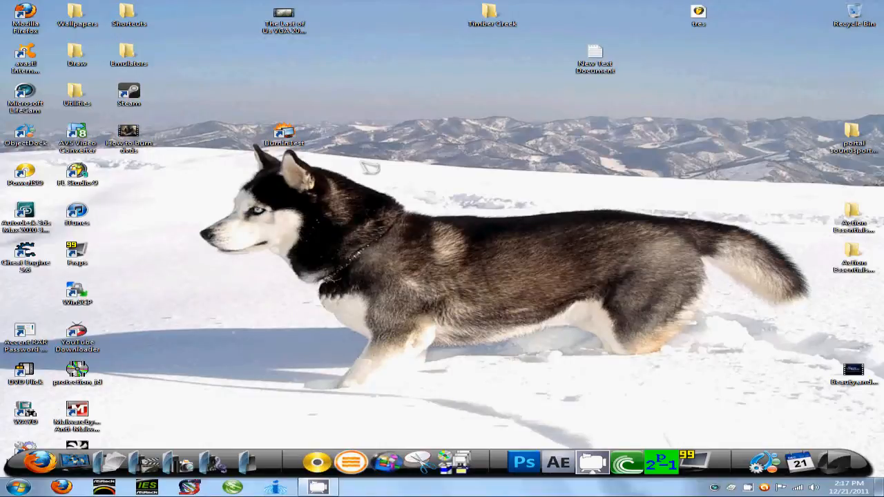
# Return the BurnInTest shortcut to its slot in the left desktop icon column.
pyautogui.moveTo(284, 136); pyautogui.dragTo(25, 290)
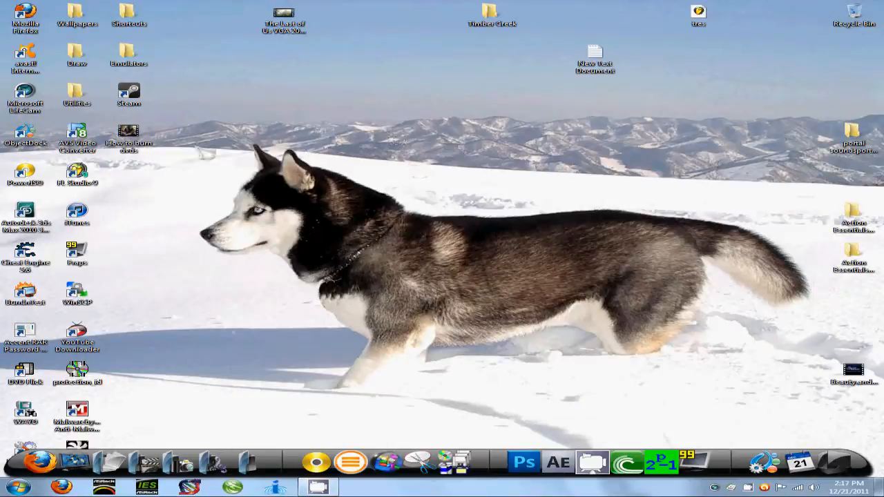
pyautogui.moveTo(193, 138)
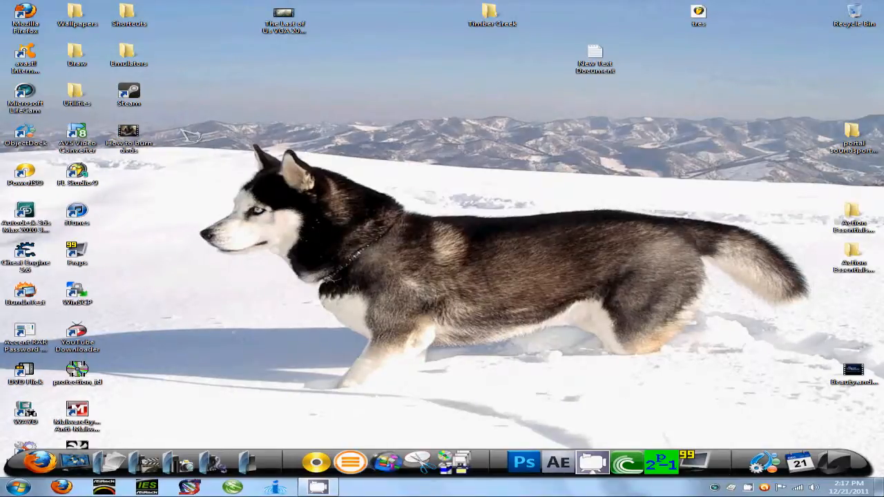